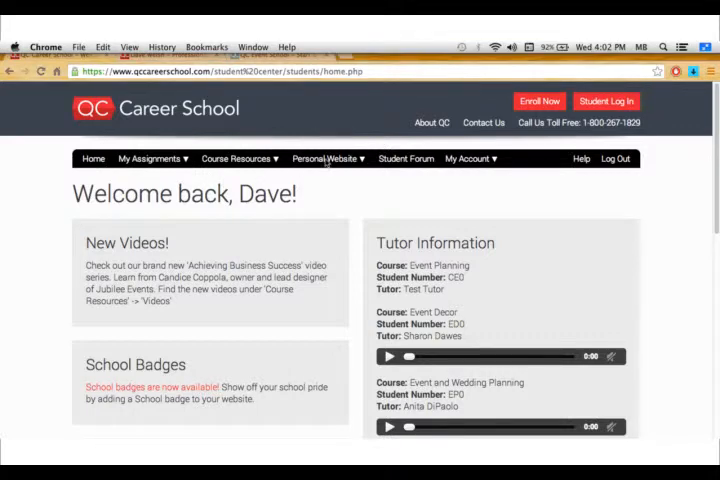
Expand the Personal Website menu over the home page
{"action": "left_click", "coordinate": [328, 158]}
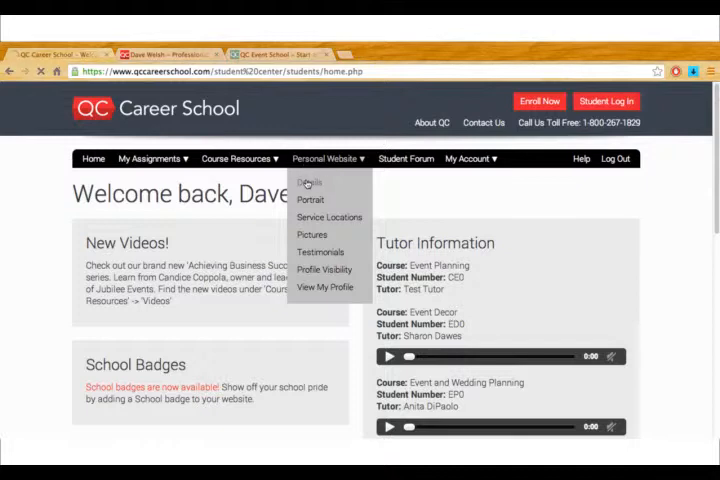
Go to the Details page and leave 'Allow search engines to index my site' checked
{"action": "left_click", "coordinate": [308, 180]}
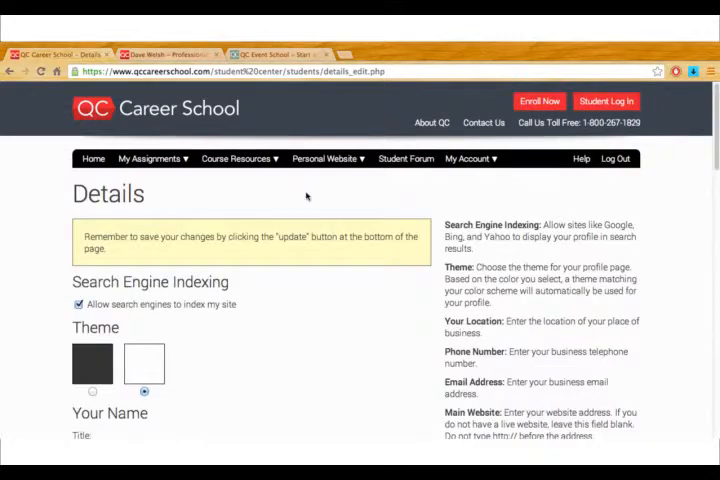
{"action": "triple_click", "coordinate": [250, 236]}
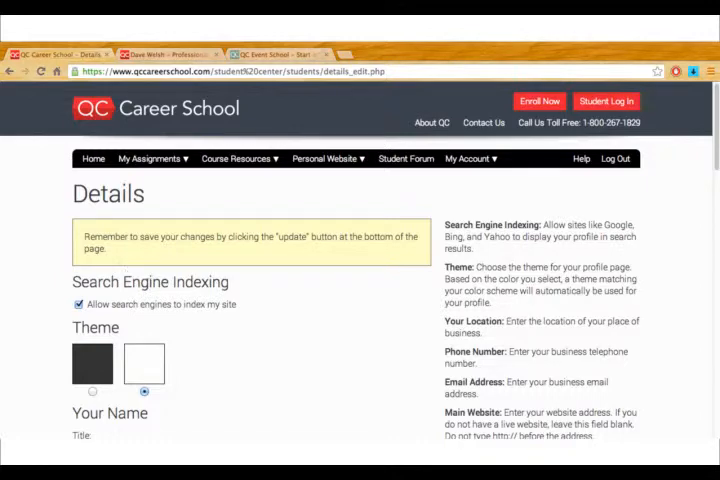
{"action": "mouse_move", "coordinate": [230, 292]}
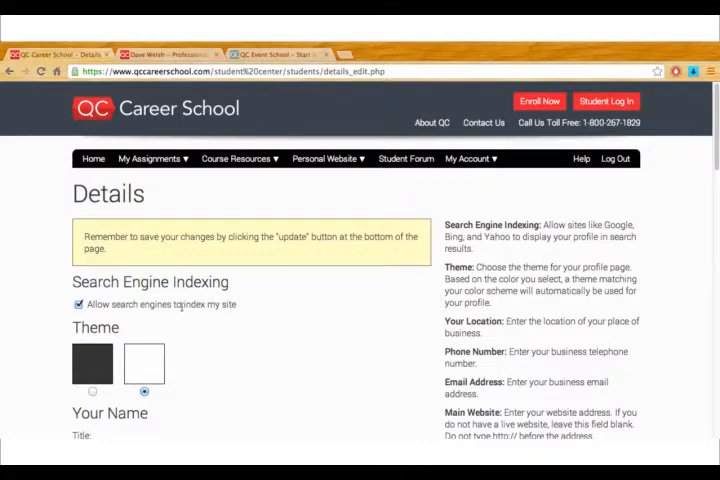
{"action": "left_click", "coordinate": [80, 304]}
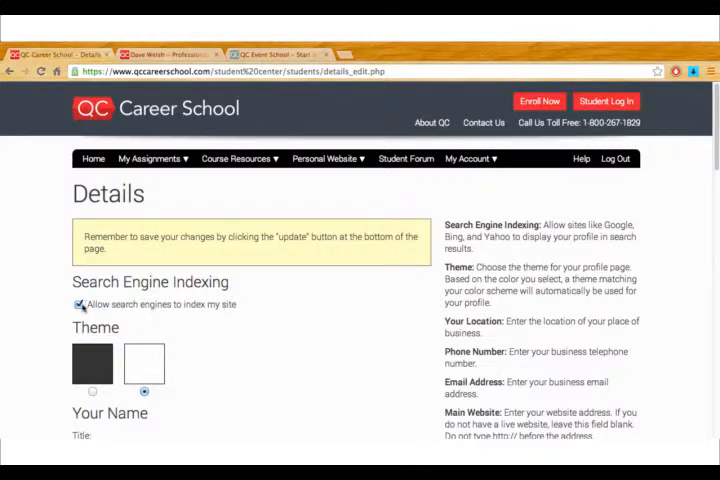
{"action": "left_click", "coordinate": [80, 304]}
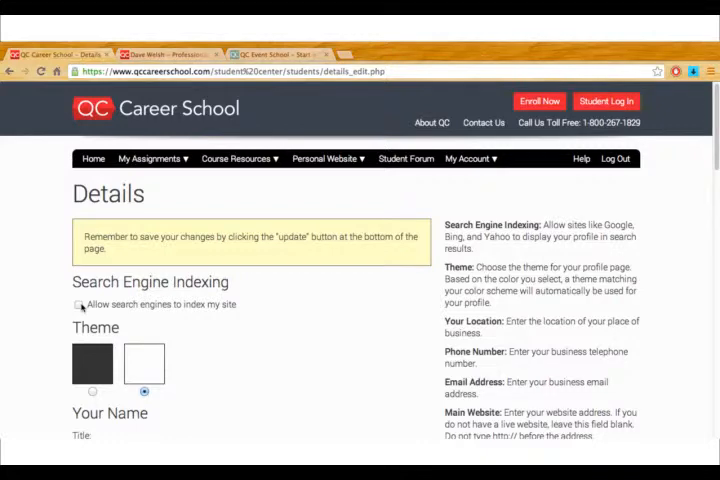
{"action": "left_click", "coordinate": [76, 304]}
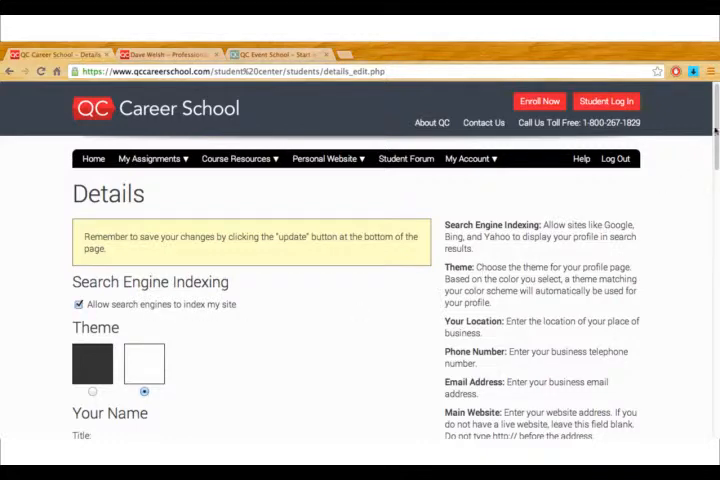
{"action": "scroll", "scroll_direction": "down", "scroll_amount": 3}
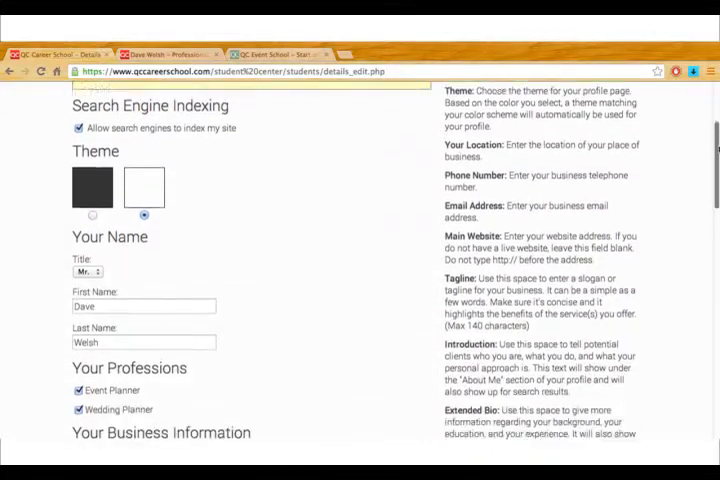
{"action": "scroll", "scroll_direction": "down", "scroll_amount": 3}
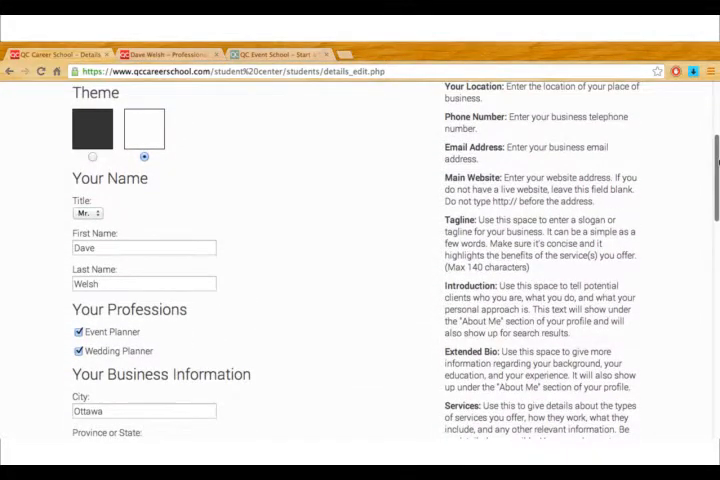
{"action": "scroll", "scroll_direction": "down", "scroll_amount": 3}
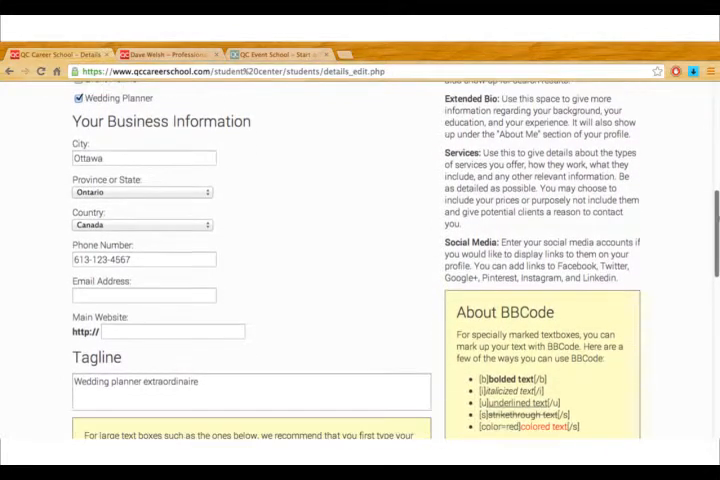
{"action": "scroll", "scroll_direction": "down", "scroll_amount": 3}
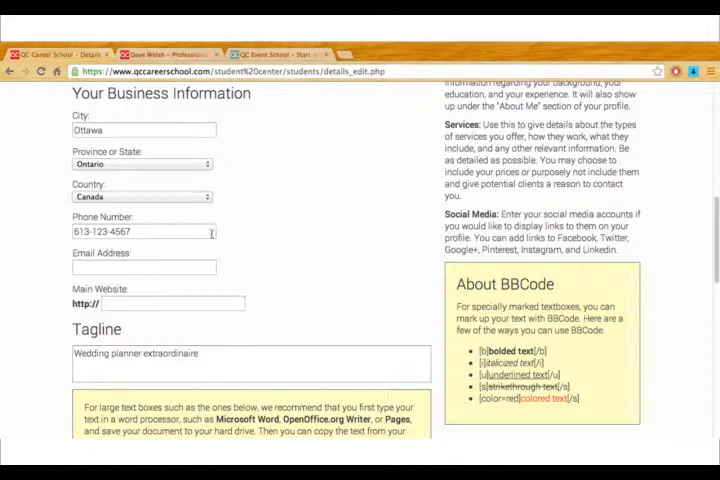
{"action": "left_click", "coordinate": [144, 268]}
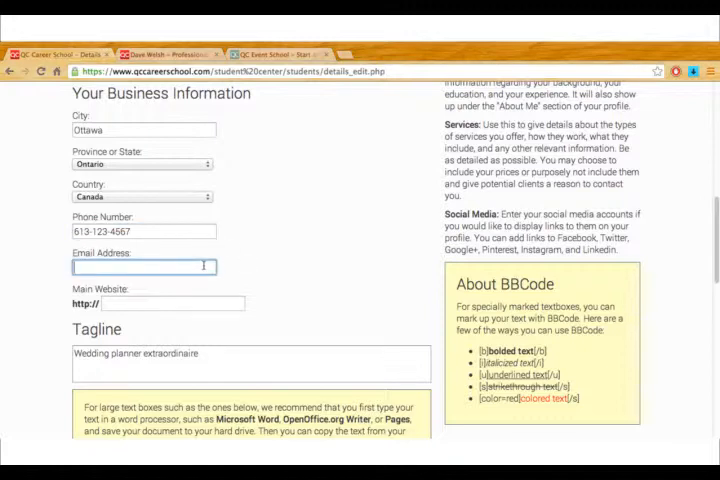
{"action": "mouse_move", "coordinate": [624, 310]}
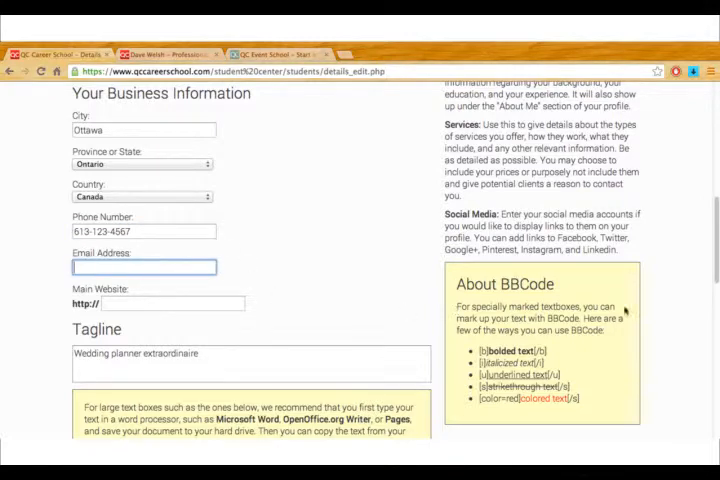
{"action": "scroll", "scroll_direction": "down", "scroll_amount": 3}
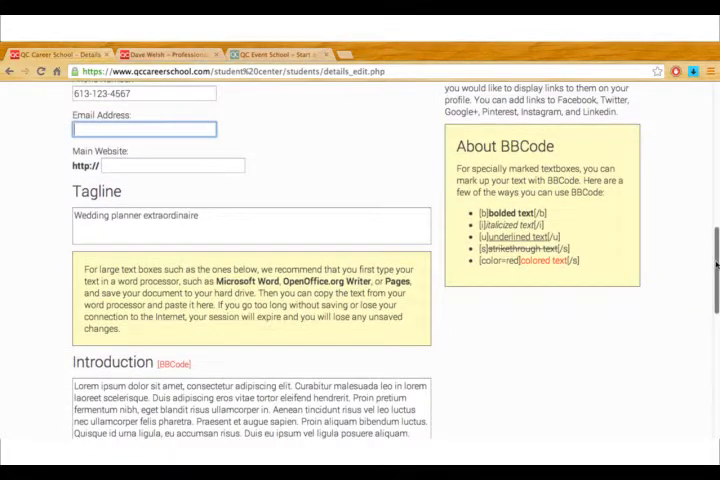
{"action": "scroll", "scroll_direction": "down", "scroll_amount": 3}
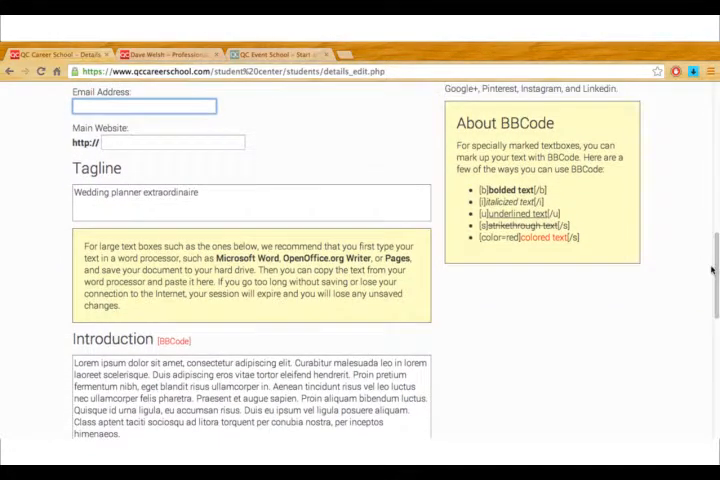
{"action": "scroll", "scroll_direction": "down", "scroll_amount": 3}
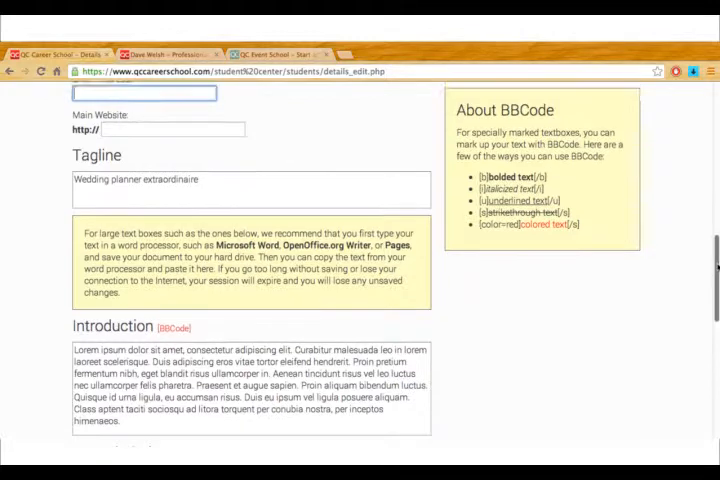
{"action": "scroll", "scroll_direction": "down", "scroll_amount": 3}
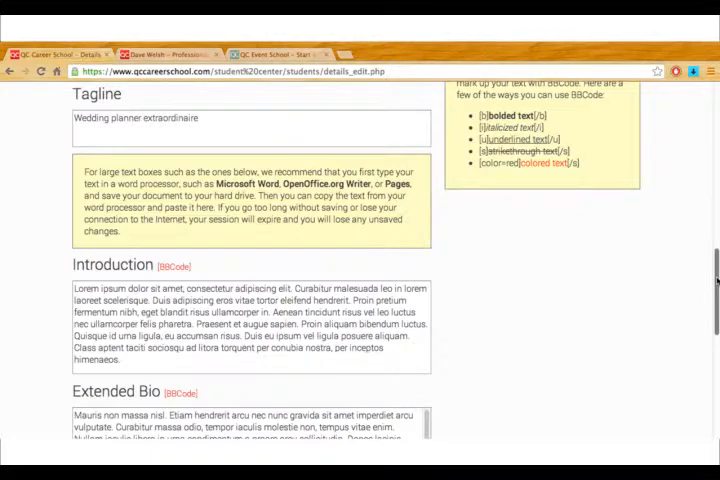
{"action": "scroll", "scroll_direction": "down", "scroll_amount": 3}
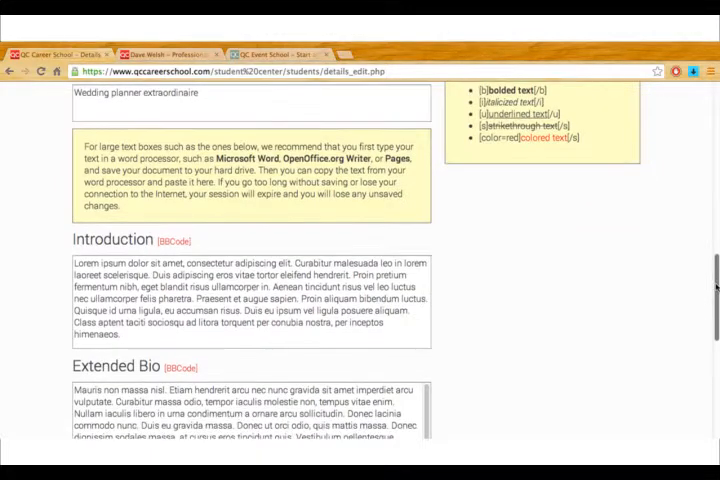
{"action": "scroll", "scroll_direction": "down", "scroll_amount": 3}
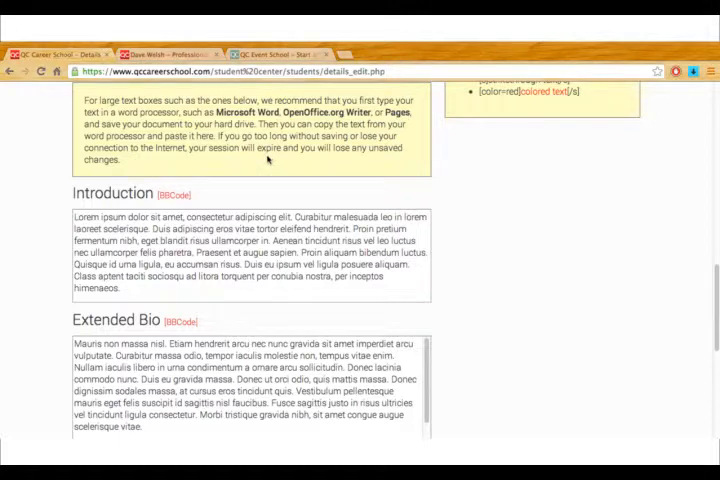
{"action": "mouse_move", "coordinate": [548, 284]}
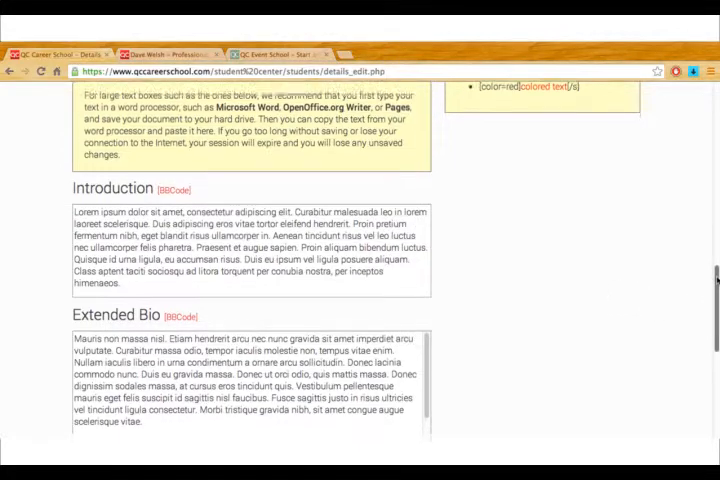
{"action": "scroll", "scroll_direction": "down", "scroll_amount": 3}
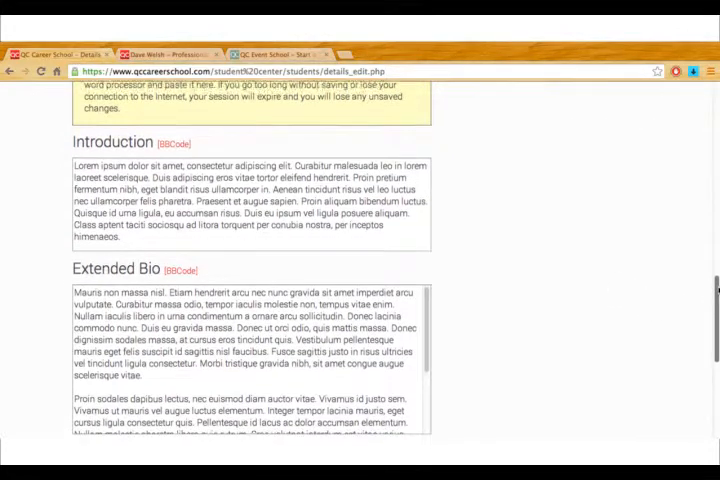
{"action": "scroll", "scroll_direction": "down", "scroll_amount": 3}
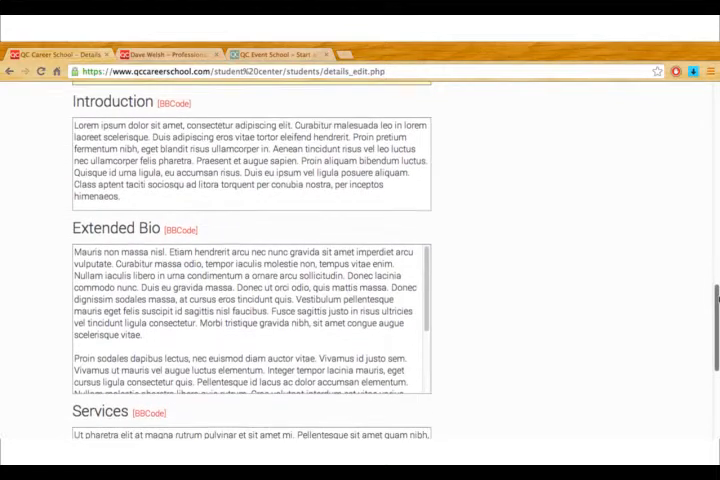
{"action": "scroll", "scroll_direction": "down", "scroll_amount": 3}
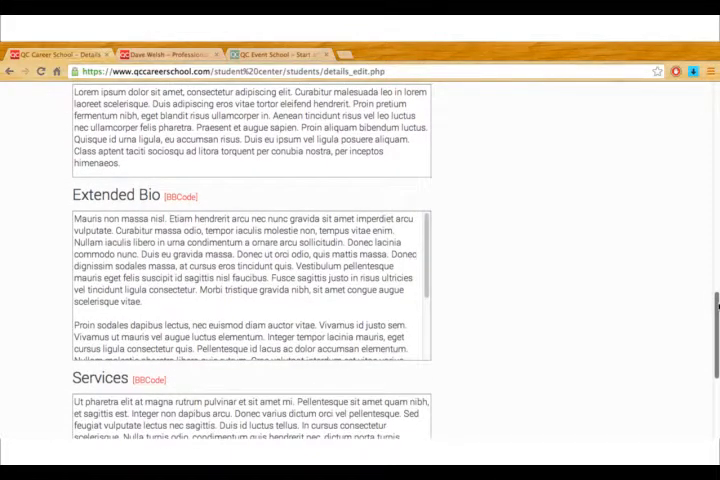
{"action": "scroll", "scroll_direction": "down", "scroll_amount": 3}
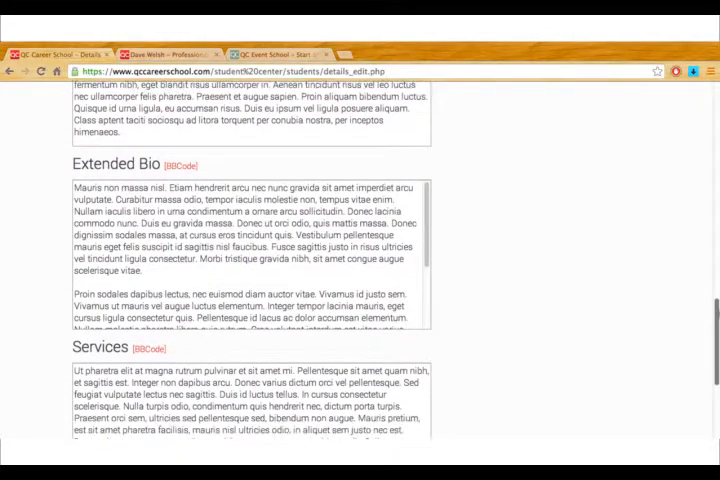
{"action": "scroll", "scroll_direction": "down", "scroll_amount": 3}
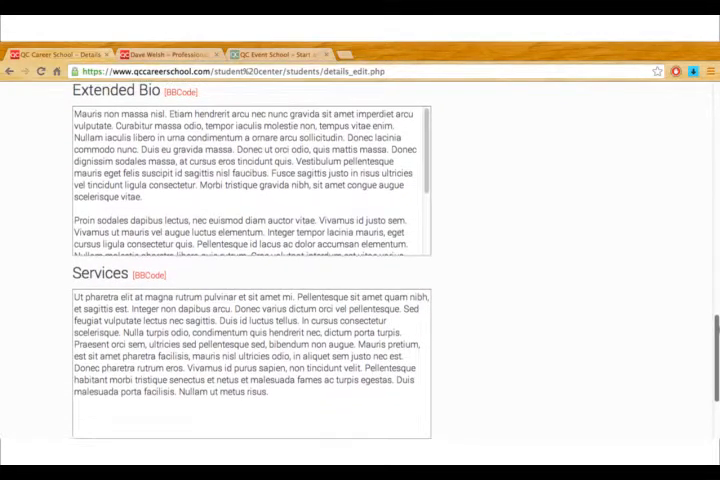
{"action": "scroll", "scroll_direction": "down", "scroll_amount": 3}
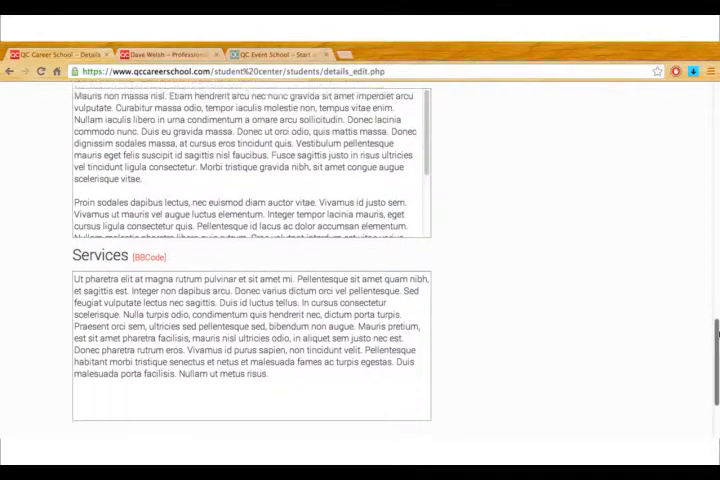
{"action": "scroll", "scroll_direction": "down", "scroll_amount": 3}
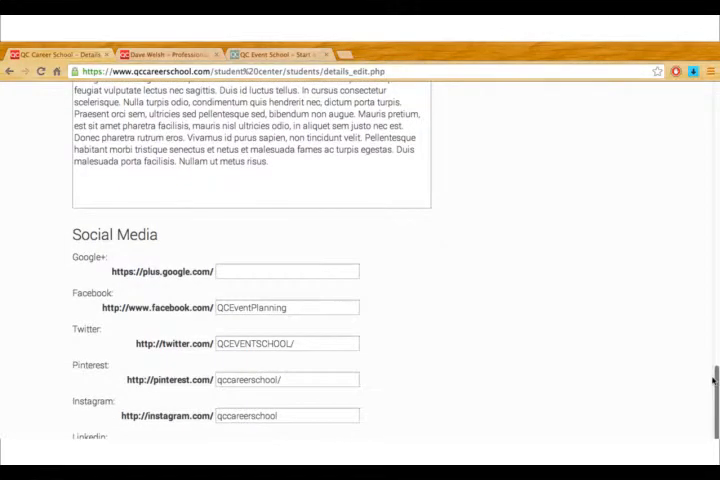
{"action": "scroll", "scroll_direction": "up", "scroll_amount": 3}
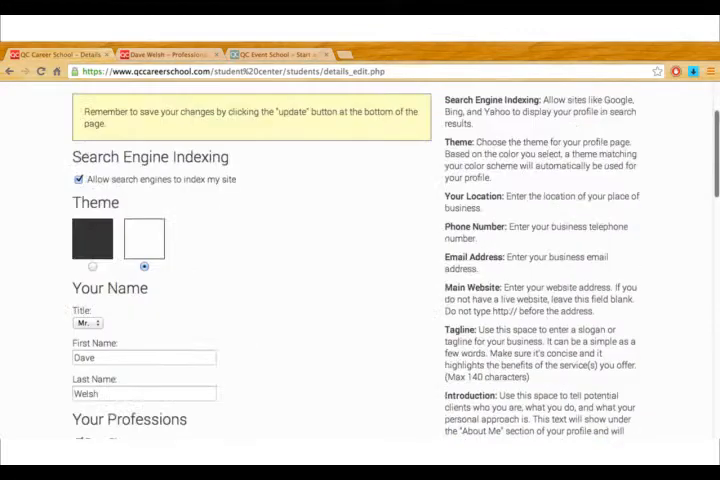
View the published Dave Welsh profile from the Personal Website menu
{"action": "left_click", "coordinate": [324, 158]}
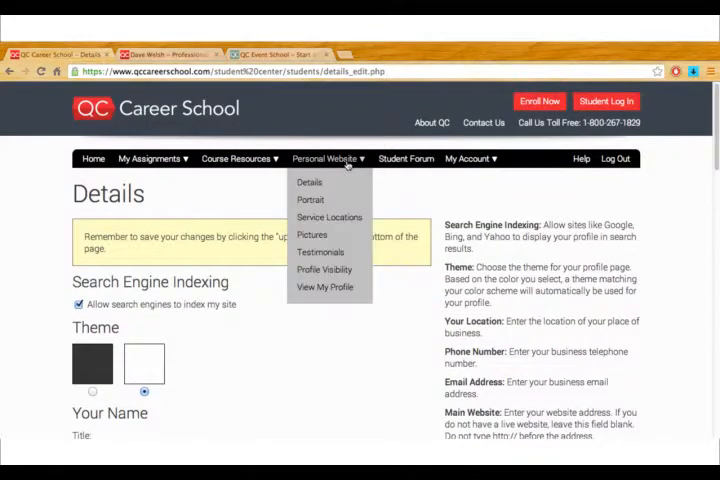
{"action": "mouse_move", "coordinate": [324, 288]}
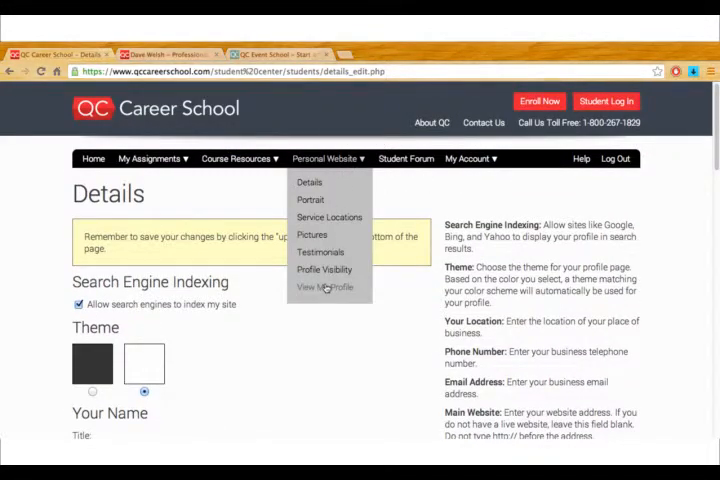
{"action": "left_click", "coordinate": [324, 288]}
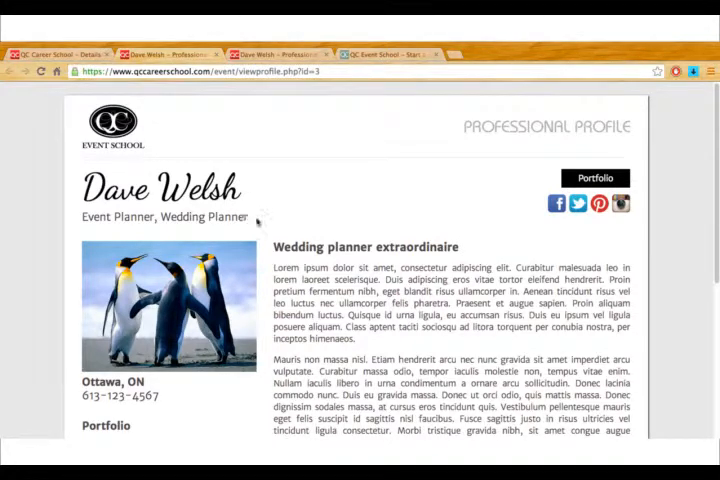
{"action": "mouse_move", "coordinate": [464, 248]}
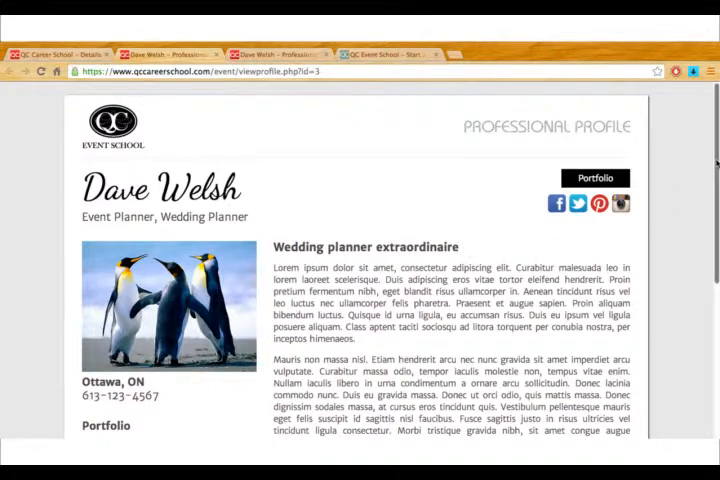
Scroll down the public profile before returning to the Details page
{"action": "scroll", "scroll_direction": "down", "scroll_amount": 3}
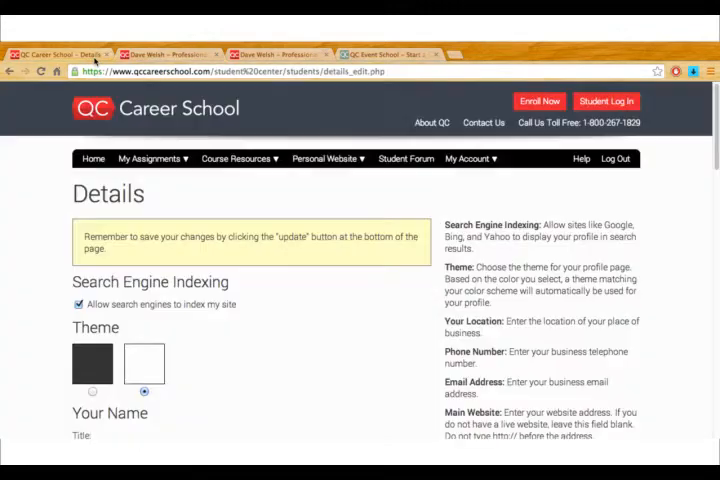
Go to the Portrait page showing the current penguin portrait
{"action": "left_click", "coordinate": [236, 158]}
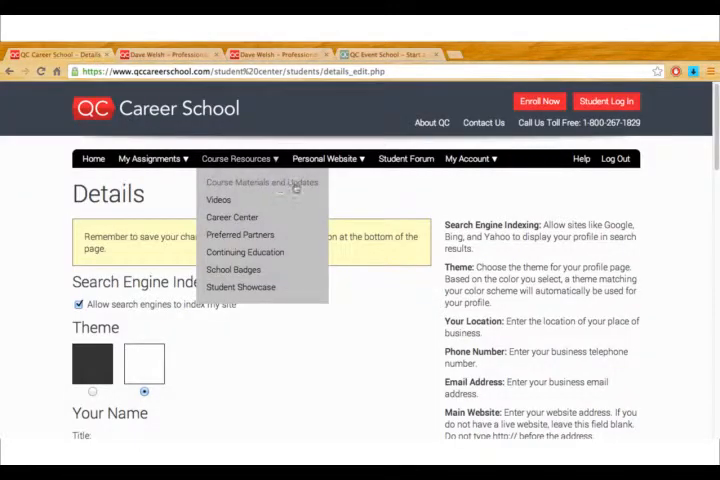
{"action": "left_click", "coordinate": [328, 158]}
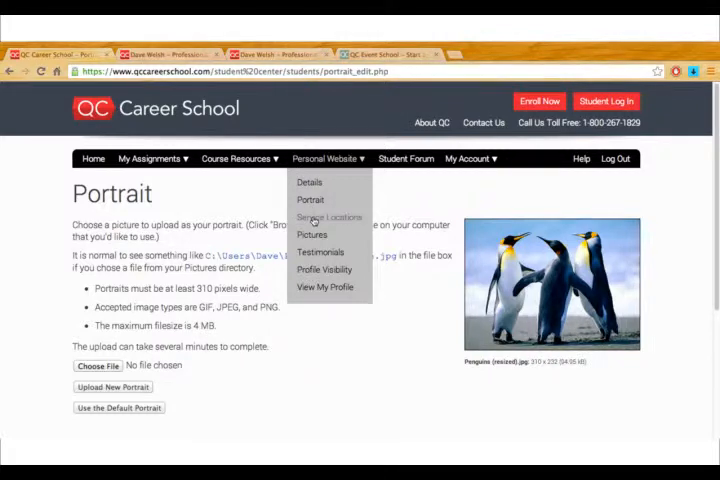
Review the Service Locations page (Ottawa, Montreal) and the public Find Professionals search
{"action": "left_click", "coordinate": [330, 216]}
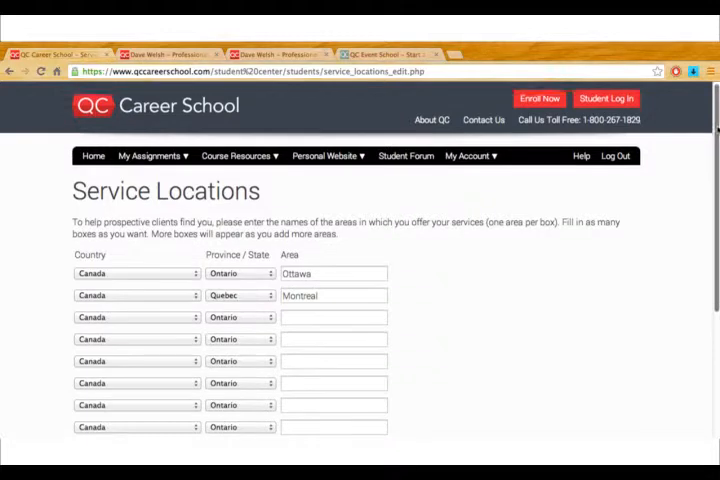
{"action": "scroll", "scroll_direction": "down", "scroll_amount": 3}
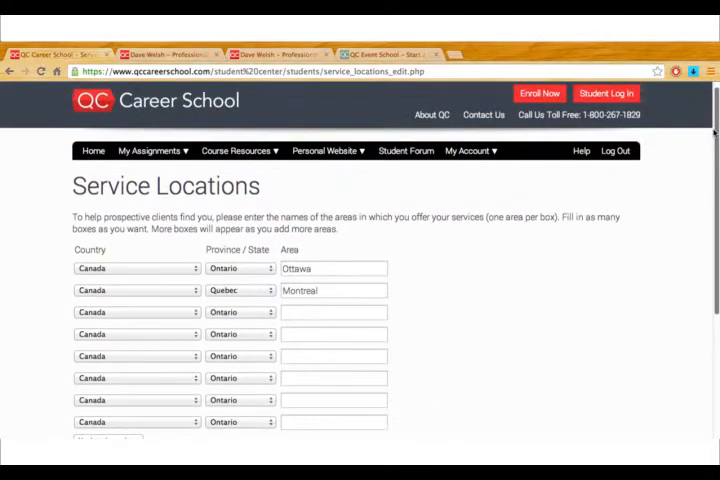
{"action": "left_click", "coordinate": [384, 54]}
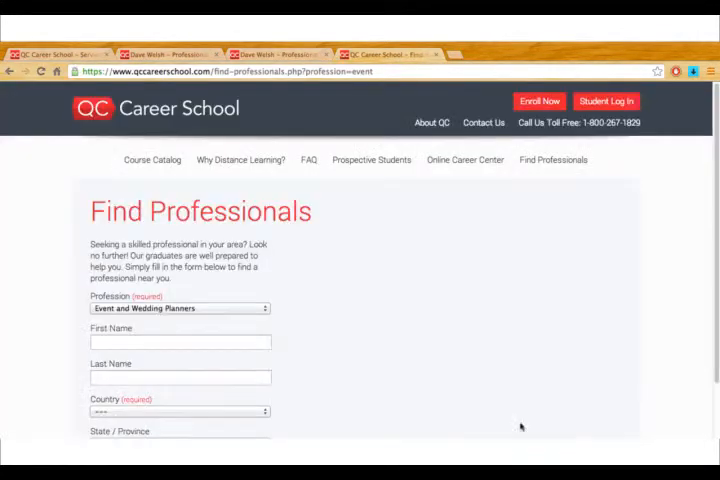
{"action": "scroll", "scroll_direction": "down", "scroll_amount": 3}
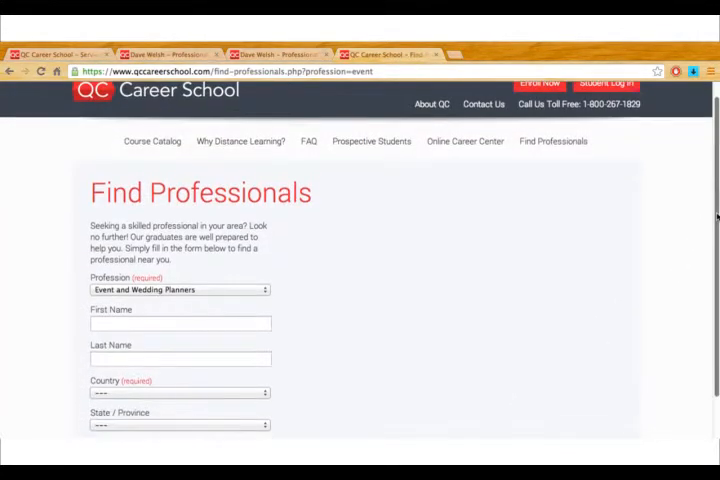
{"action": "scroll", "scroll_direction": "down", "scroll_amount": 3}
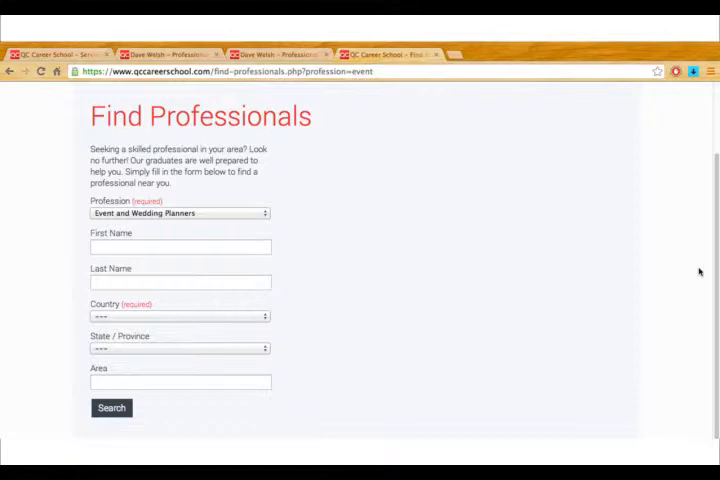
{"action": "mouse_move", "coordinate": [576, 324]}
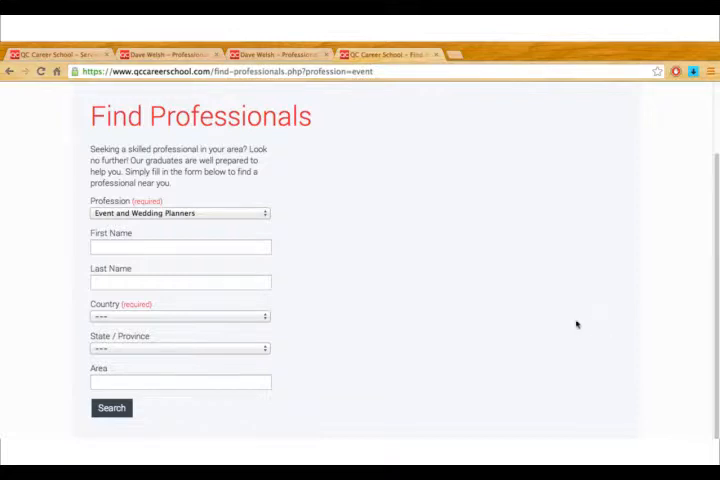
{"action": "mouse_move", "coordinate": [382, 302]}
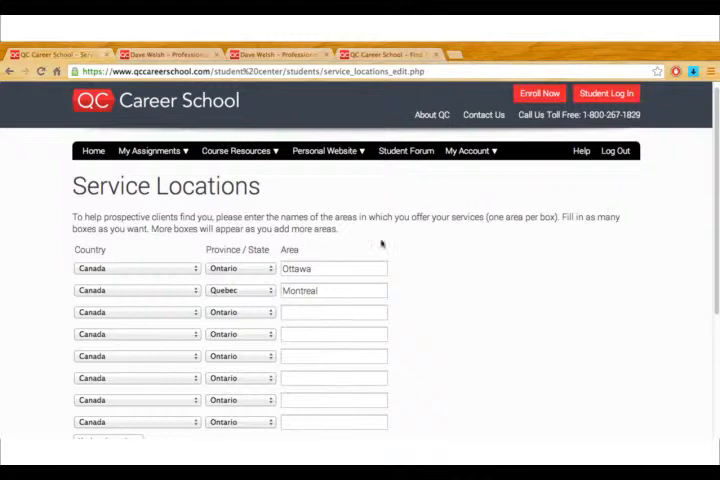
Review the Pictures page (Wedding Planner, Groom) against the public portfolio
{"action": "left_click", "coordinate": [328, 150]}
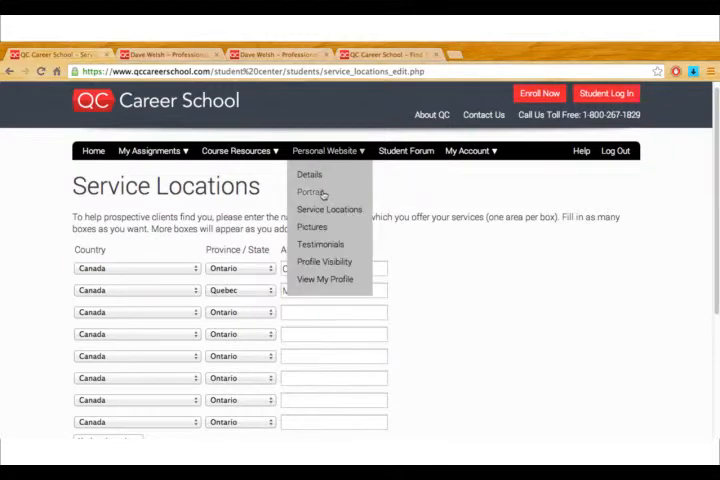
{"action": "mouse_move", "coordinate": [320, 228]}
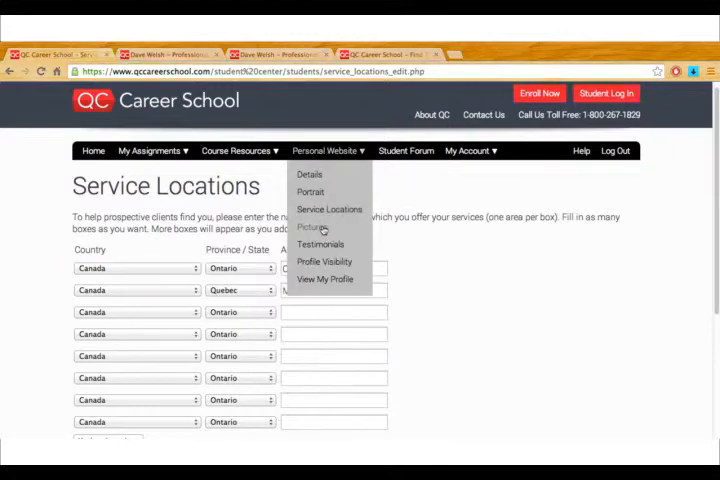
{"action": "left_click", "coordinate": [312, 228]}
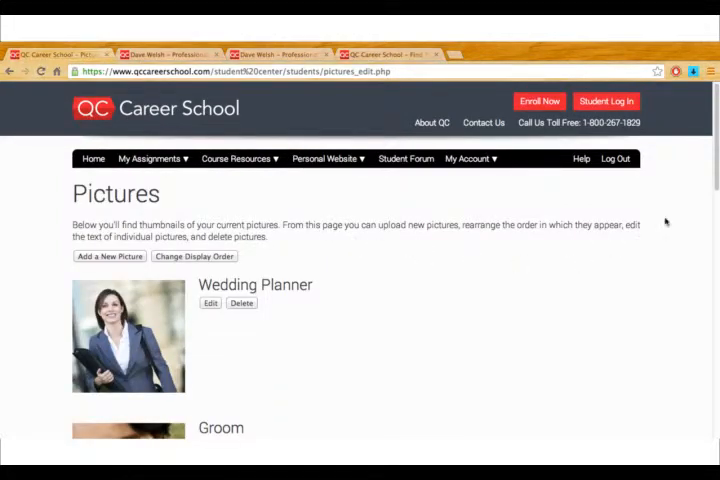
{"action": "scroll", "scroll_direction": "down", "scroll_amount": 3}
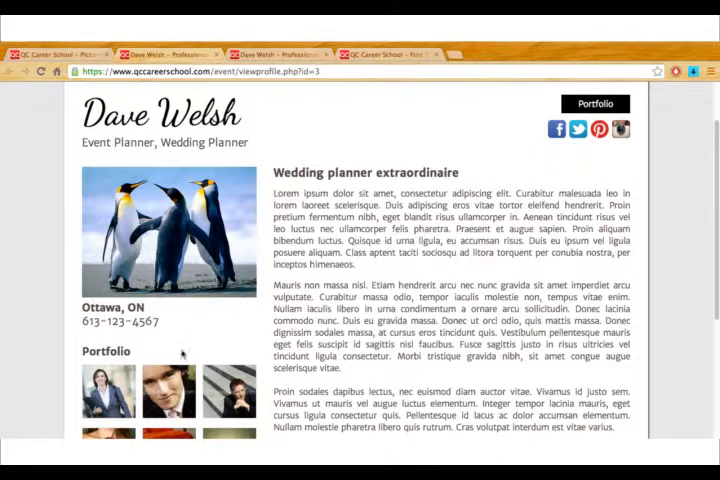
{"action": "double_click", "coordinate": [104, 352]}
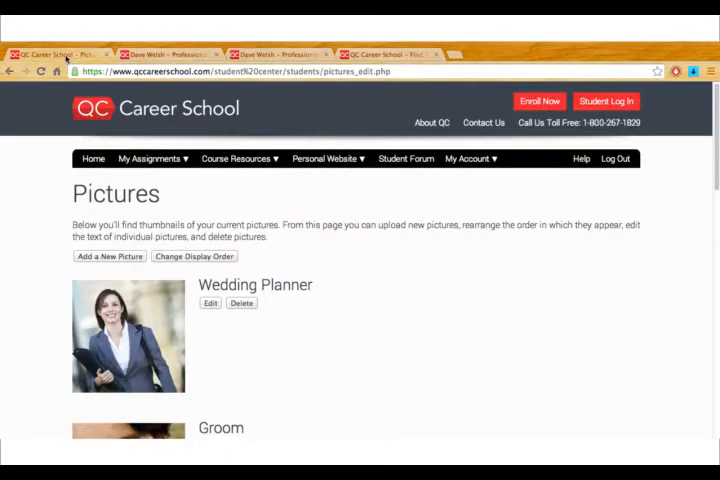
{"action": "left_click", "coordinate": [328, 158]}
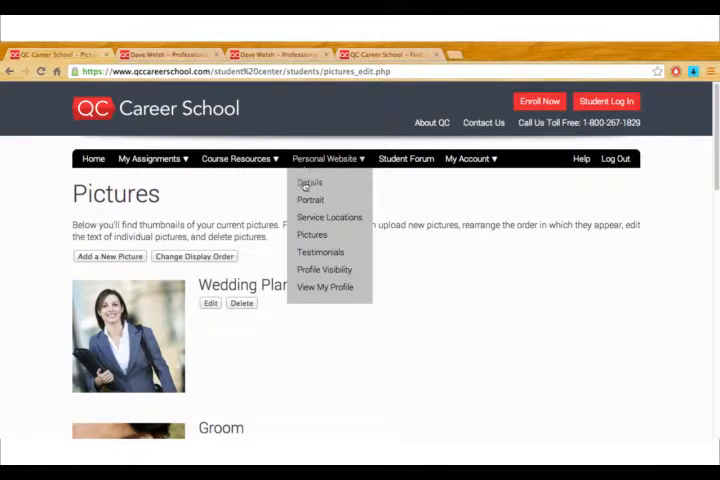
{"action": "mouse_move", "coordinate": [320, 252]}
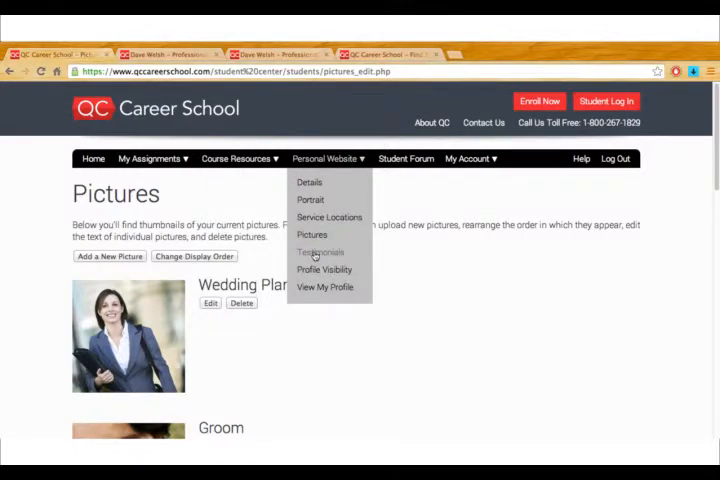
Review the Testimonials quotation against the public profile's Testimonials section
{"action": "left_click", "coordinate": [320, 252]}
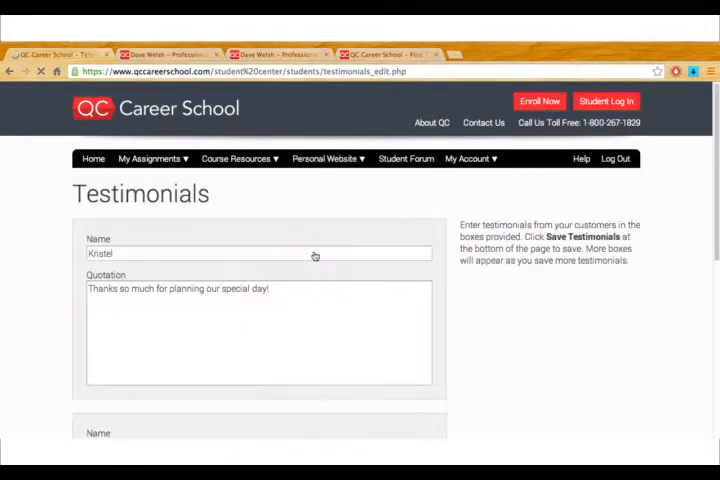
{"action": "mouse_move", "coordinate": [688, 248]}
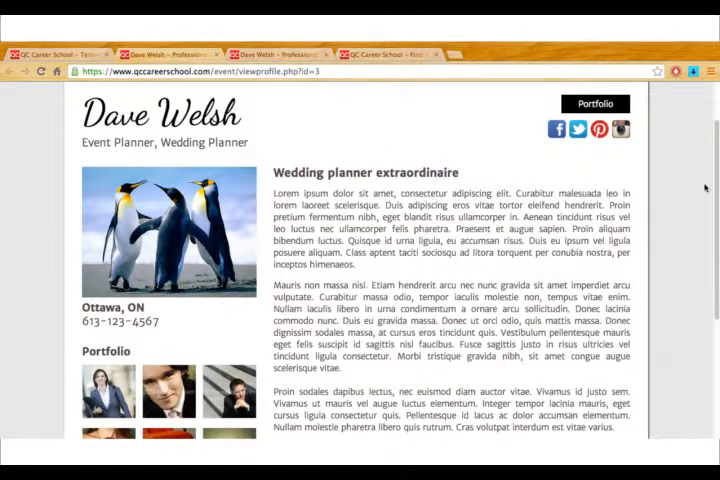
{"action": "scroll", "scroll_direction": "down", "scroll_amount": 3}
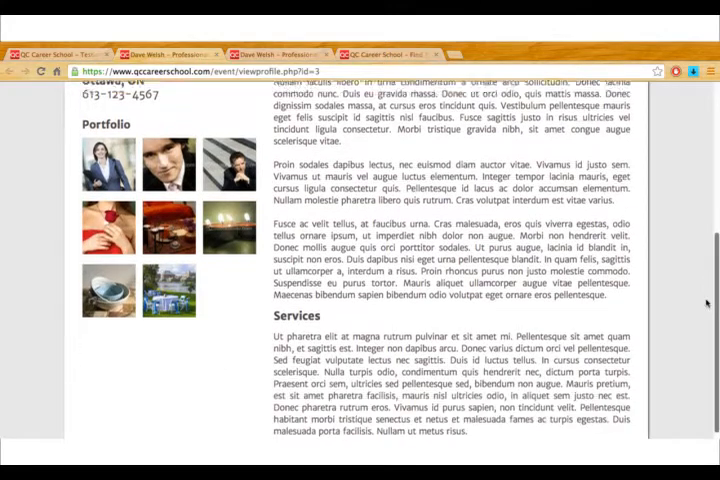
{"action": "scroll", "scroll_direction": "down", "scroll_amount": 3}
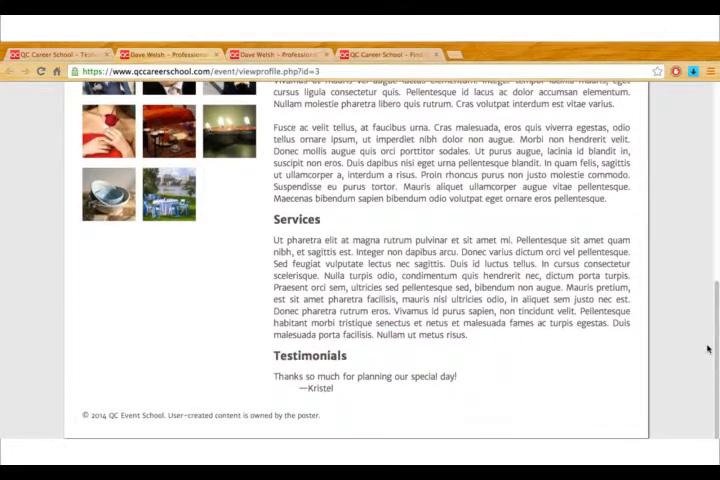
{"action": "left_click_drag", "start_coordinate": [316, 376], "coordinate": [456, 376]}
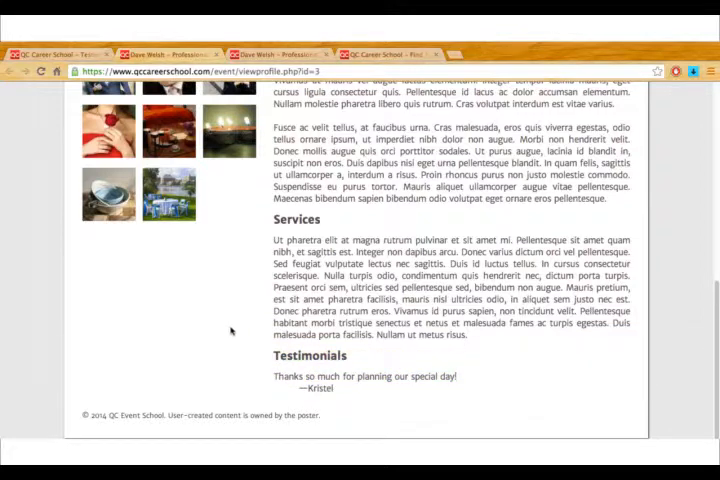
{"action": "left_click", "coordinate": [236, 158]}
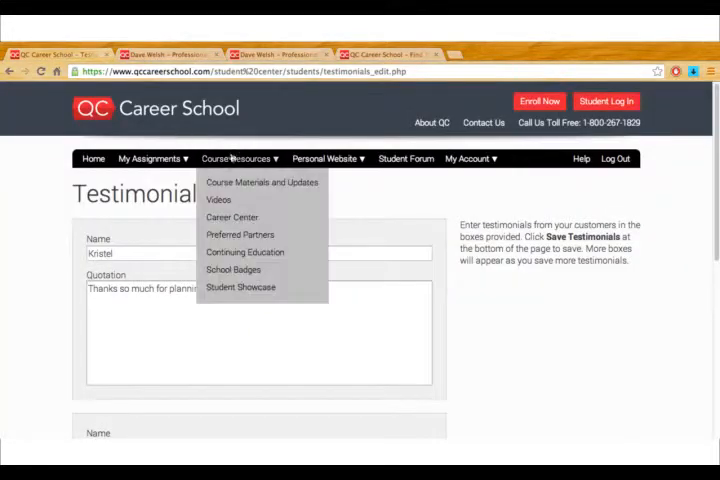
{"action": "left_click", "coordinate": [328, 158]}
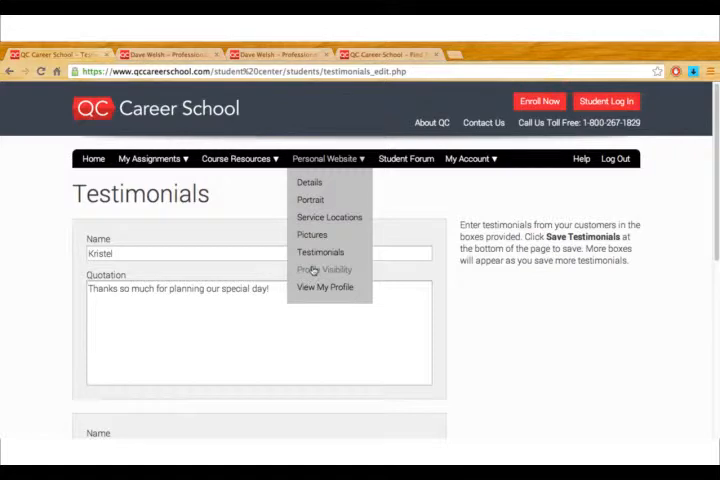
On Profile Visibility, disable the profile and then enable it again
{"action": "left_click", "coordinate": [324, 268]}
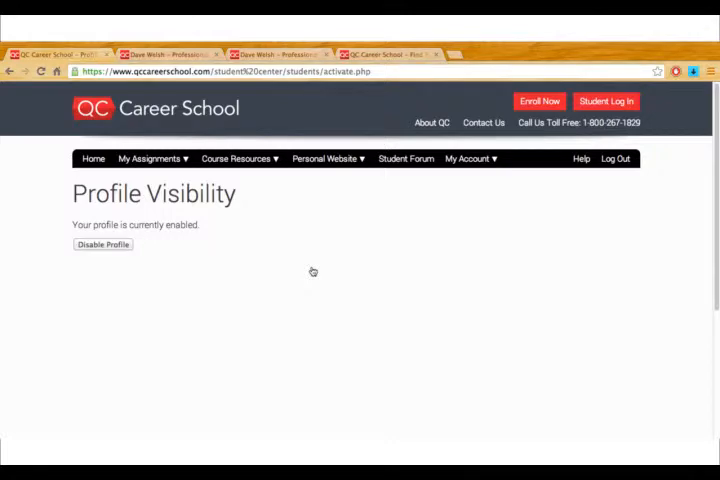
{"action": "mouse_move", "coordinate": [180, 272]}
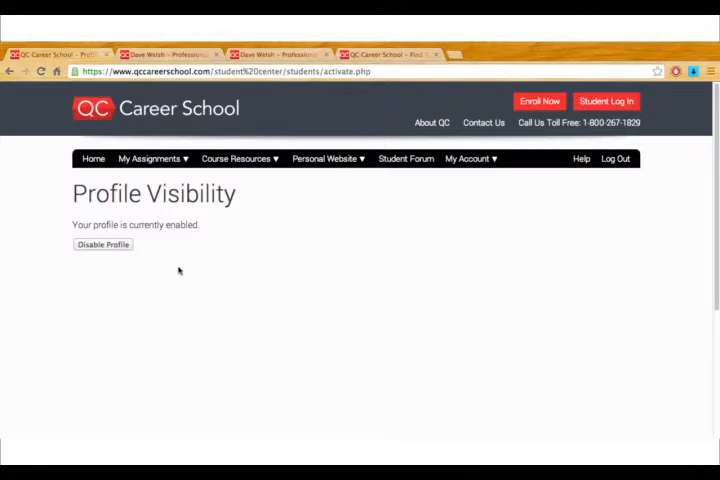
{"action": "left_click", "coordinate": [104, 244]}
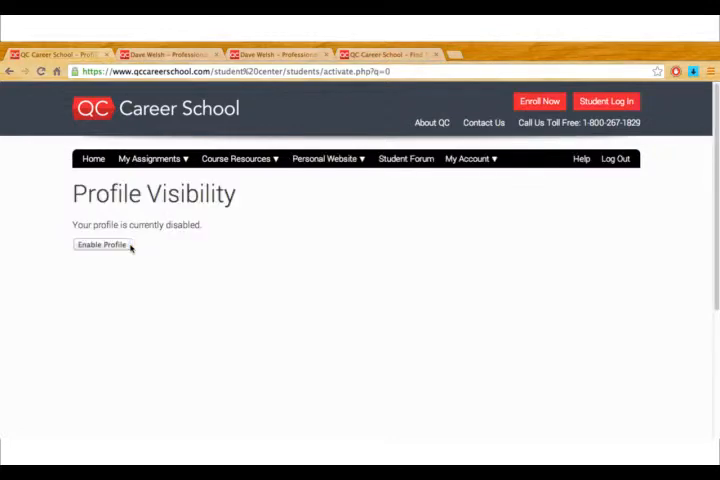
{"action": "left_click", "coordinate": [100, 244]}
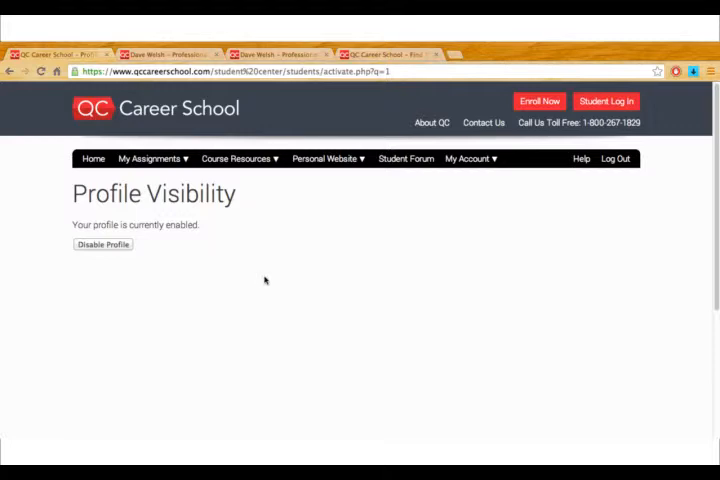
{"action": "mouse_move", "coordinate": [292, 258]}
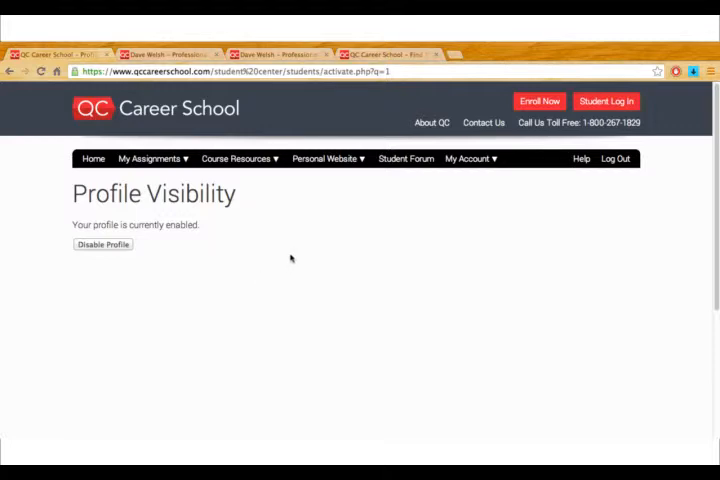